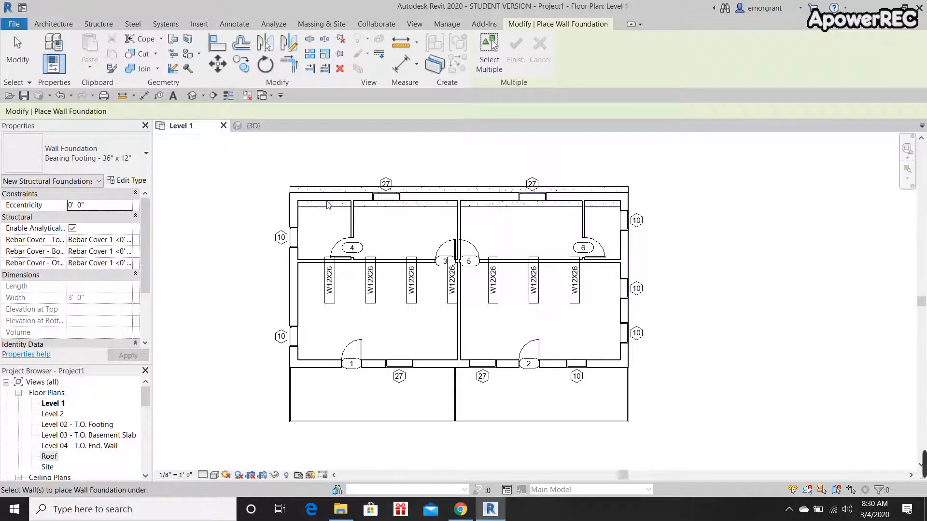
Place a 36" x 12" bearing footing beneath a wall in the Level 1 plan.
left_click(253, 126)
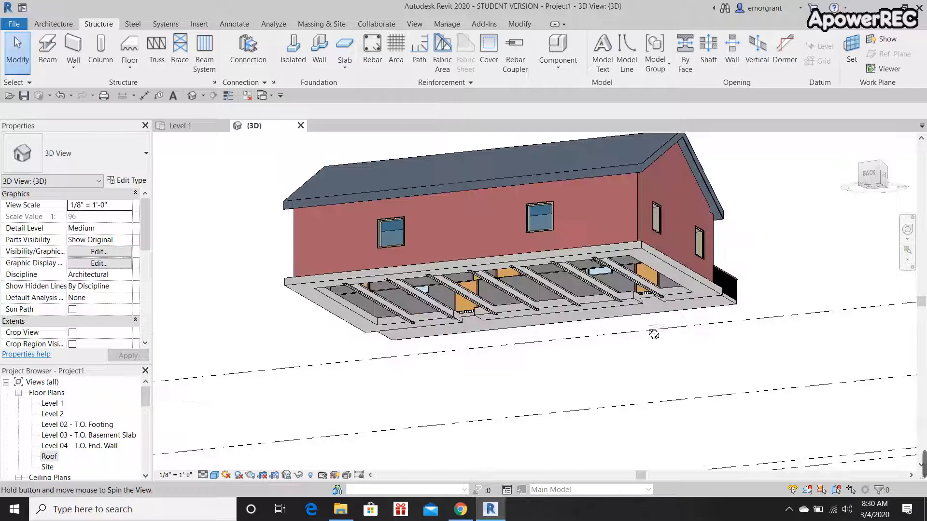